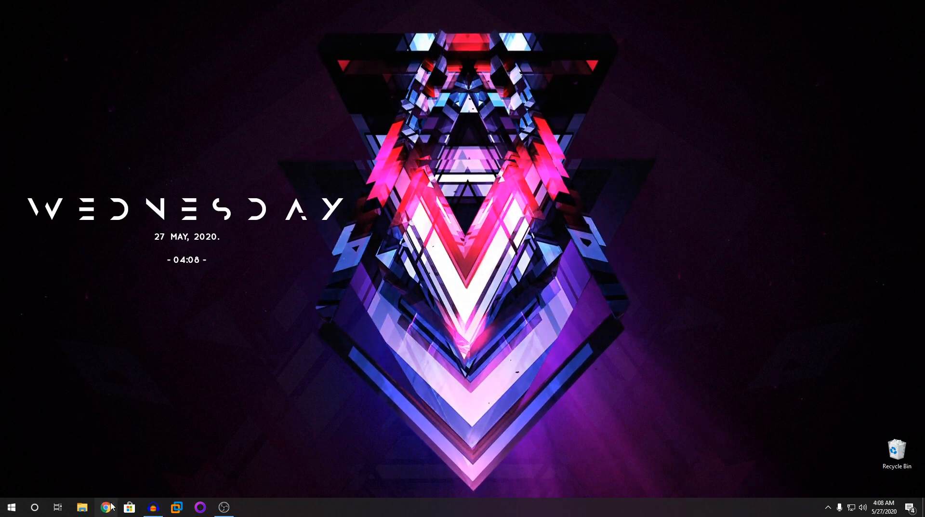
Search Google for hwmonitor in Chrome and follow the 'HWMONITOR | Softwares | CPUID' result.
{"action": "left_click", "coordinate": [106, 506]}
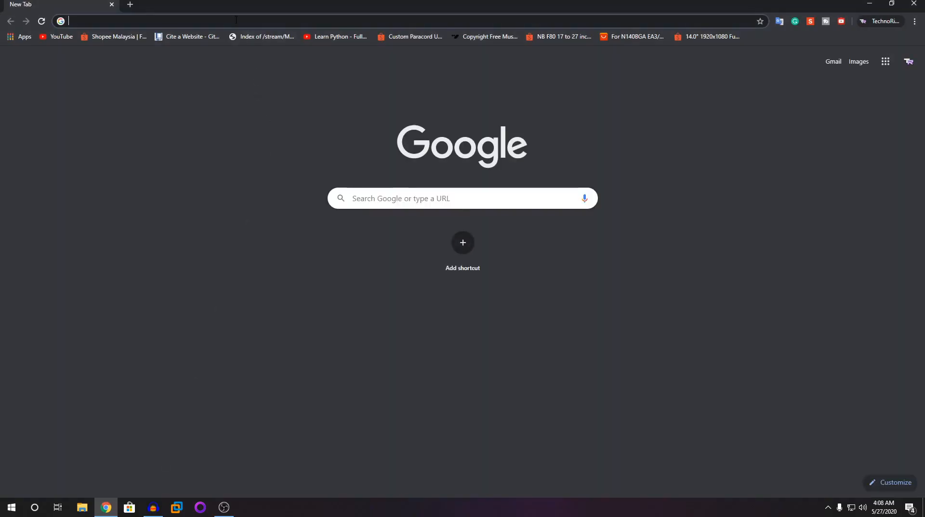
{"action": "left_click", "coordinate": [236, 22]}
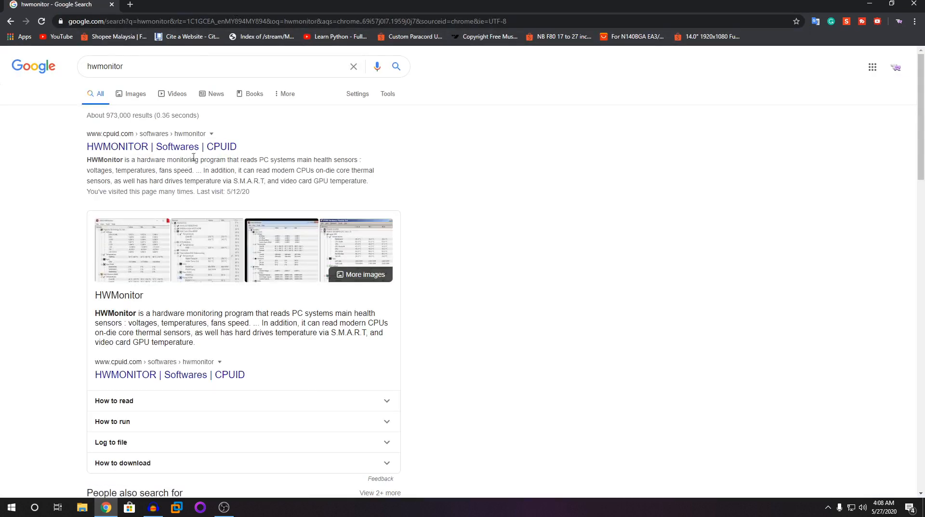
{"action": "left_click", "coordinate": [161, 145]}
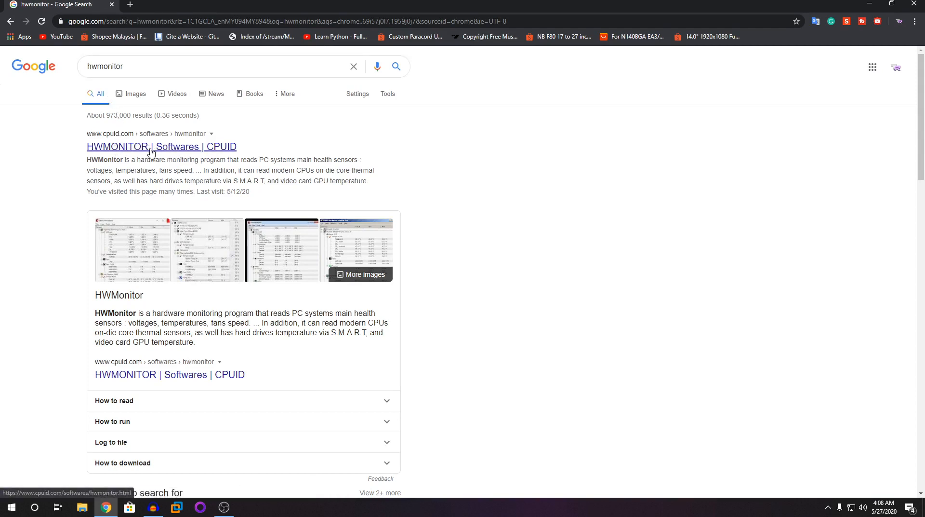
{"action": "left_click", "coordinate": [160, 146]}
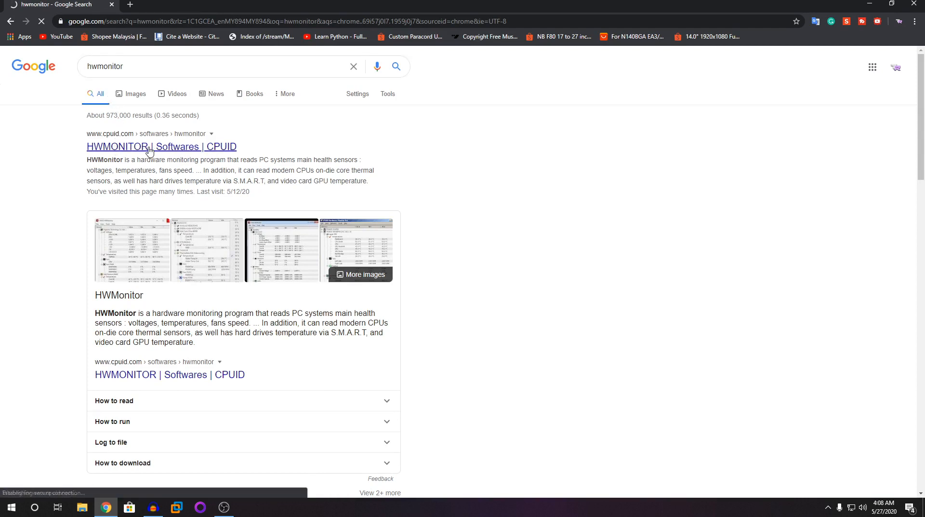
Let the cpuid.com HWMonitor page load and bring its Classic Versions downloads into view.
{"action": "left_click", "coordinate": [161, 147]}
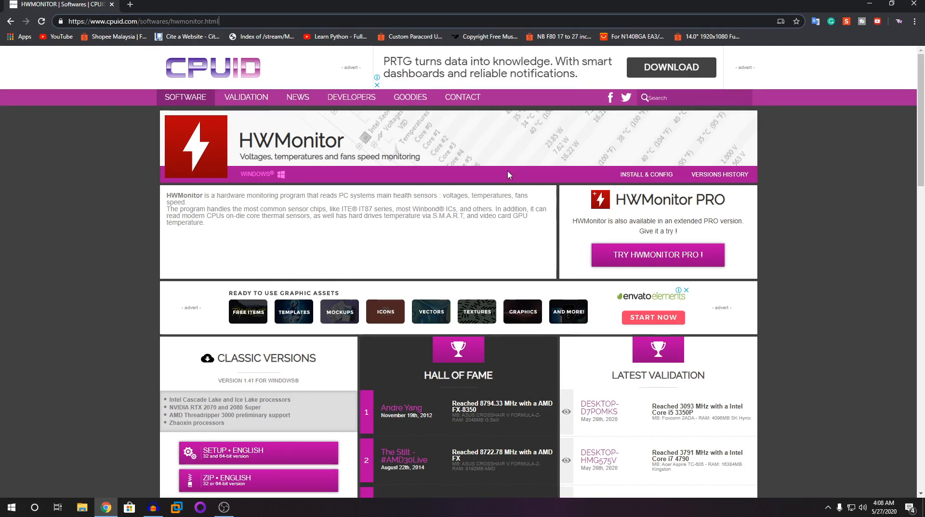
{"action": "scroll", "scroll_direction": "down", "scroll_amount": 3}
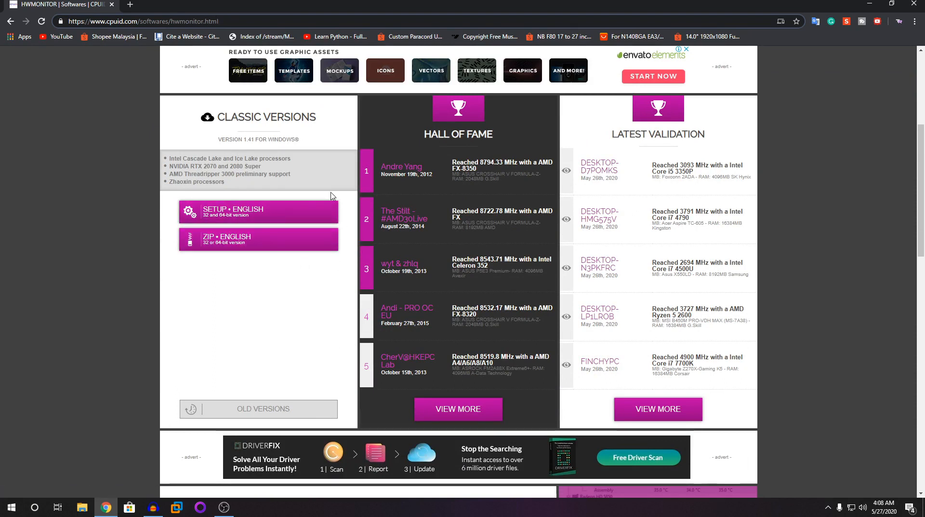
{"action": "mouse_move", "coordinate": [258, 211]}
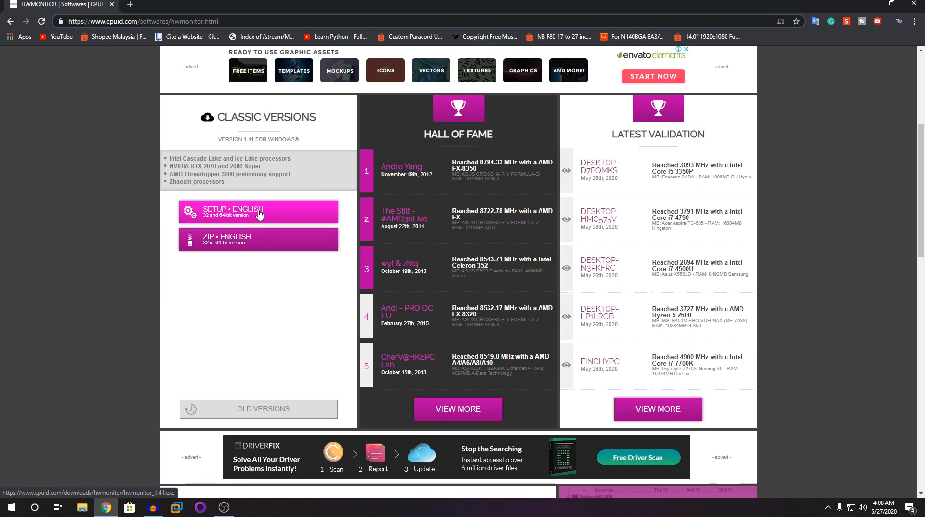
Download the HWMonitor 1.41 English setup via DOWNLOAD NOW! and keep it despite the warning.
{"action": "left_click", "coordinate": [258, 211]}
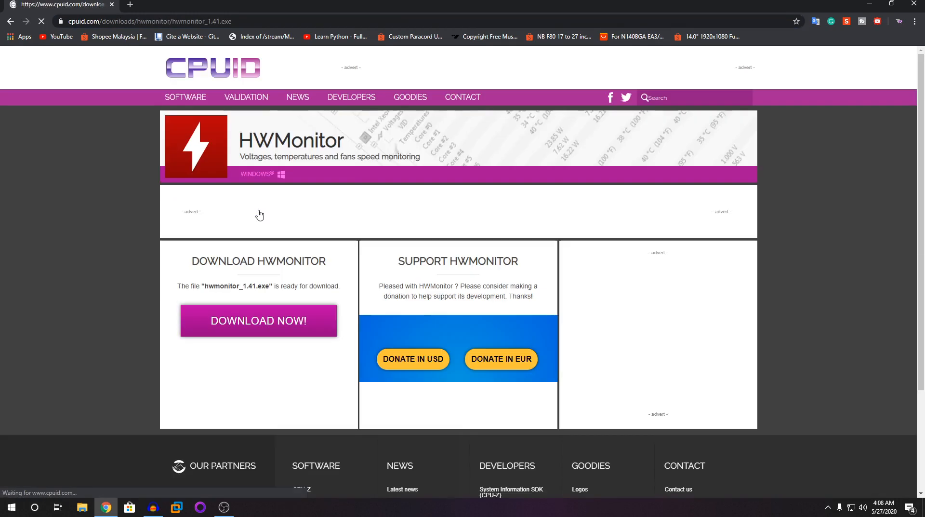
{"action": "left_click", "coordinate": [259, 321]}
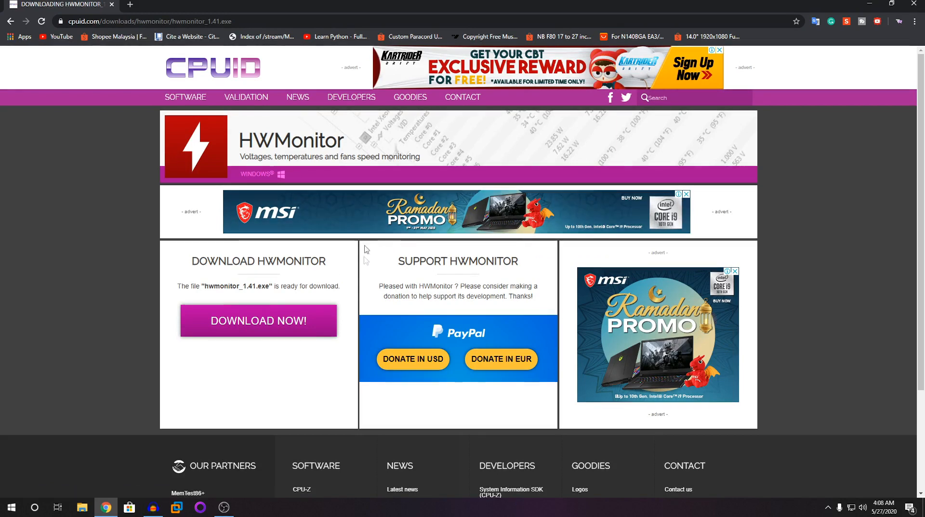
{"action": "left_click", "coordinate": [259, 321]}
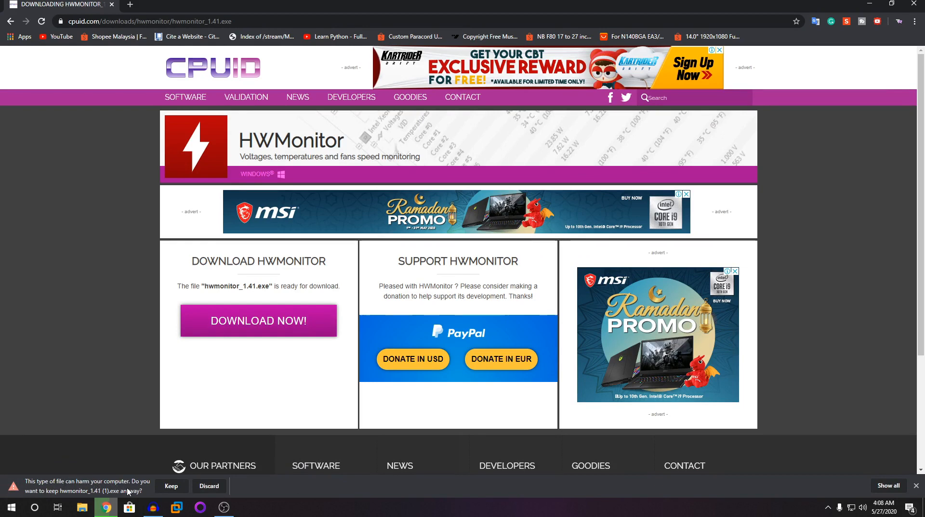
{"action": "left_click", "coordinate": [172, 485]}
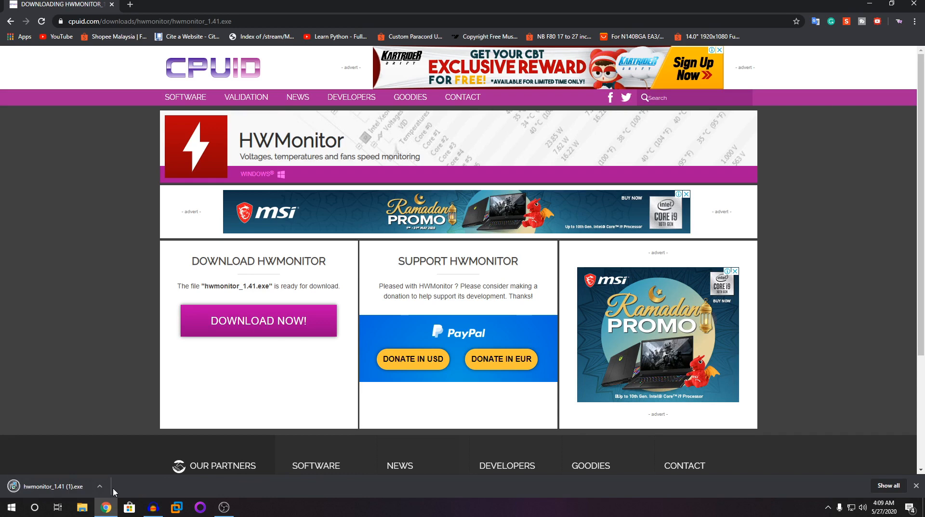
{"action": "mouse_move", "coordinate": [68, 486]}
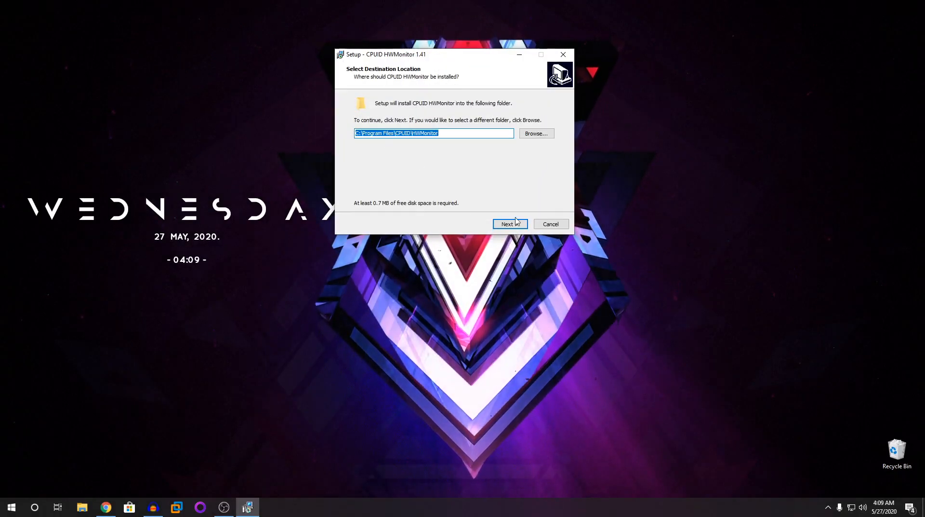
Install HWMonitor 1.41 to the default folder with a desktop icon, skipping the readme, and finish.
{"action": "left_click", "coordinate": [509, 223]}
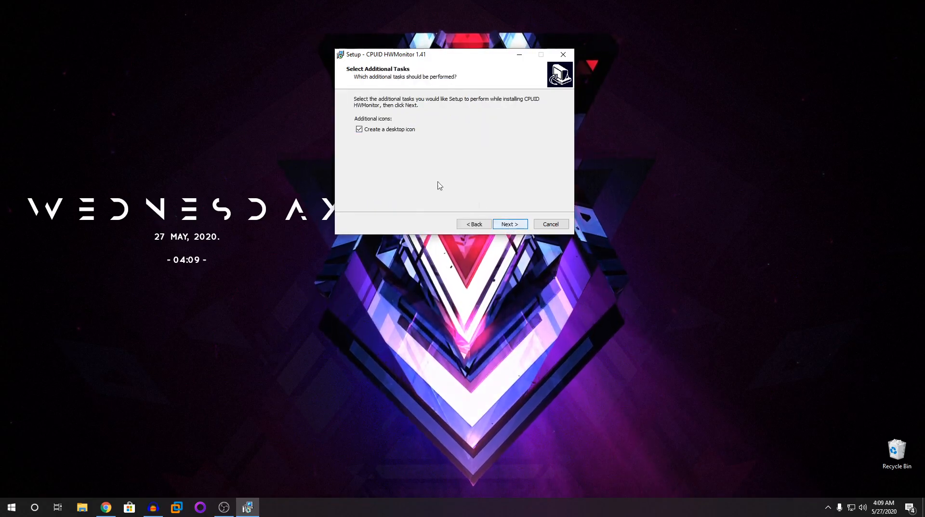
{"action": "left_click", "coordinate": [509, 224]}
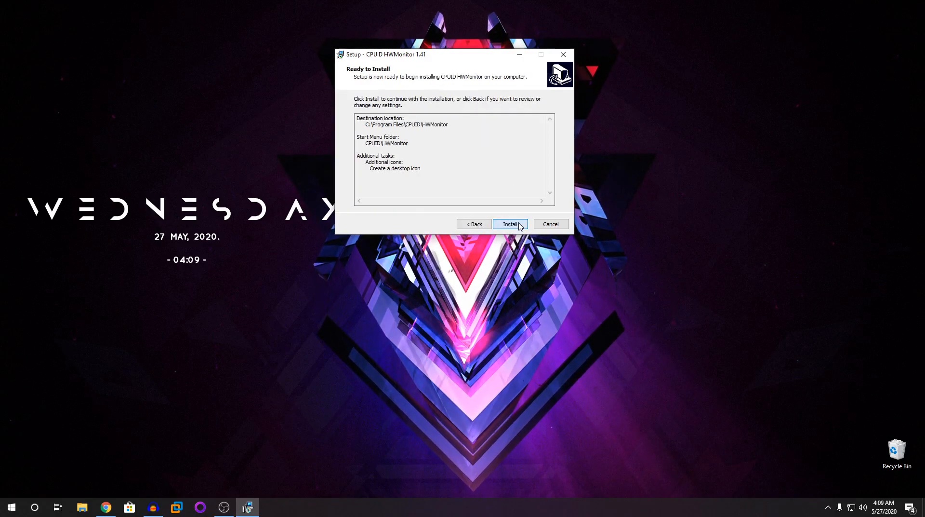
{"action": "left_click", "coordinate": [509, 224]}
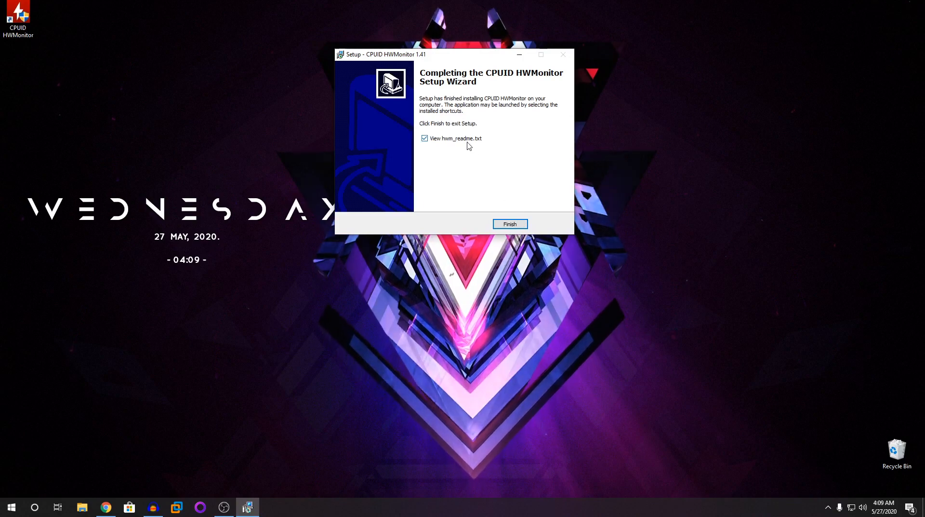
{"action": "left_click", "coordinate": [509, 223]}
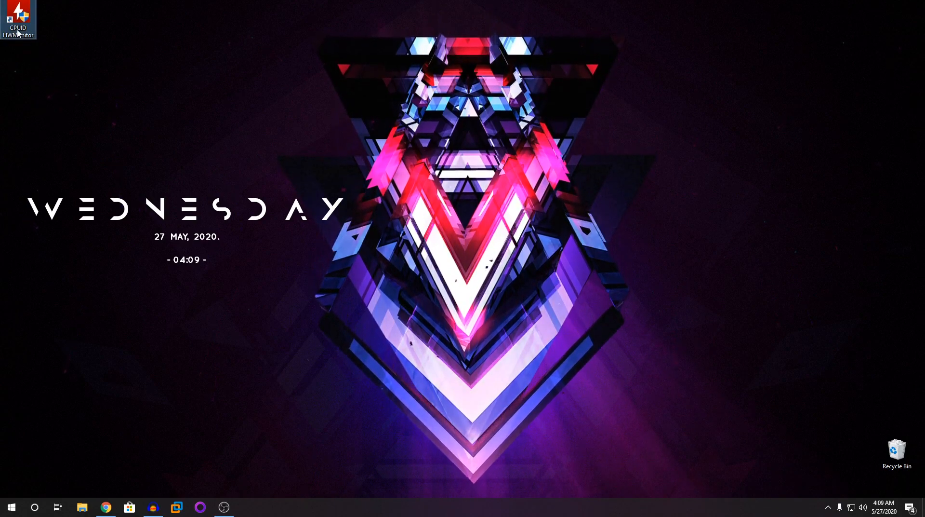
Launch HWMonitor from its desktop icon and review the ASRock board voltages, temperatures and fan speeds.
{"action": "double_click", "coordinate": [18, 16]}
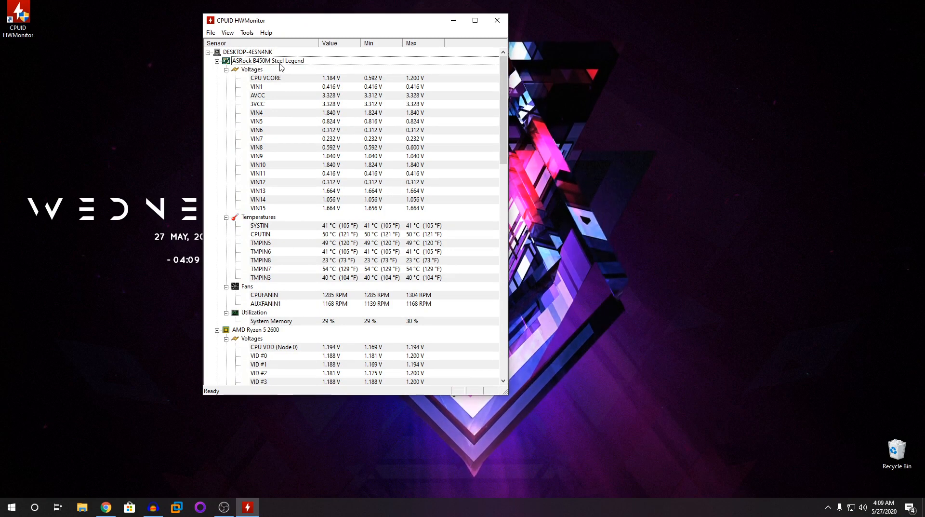
{"action": "scroll", "scroll_direction": "down", "scroll_amount": 3}
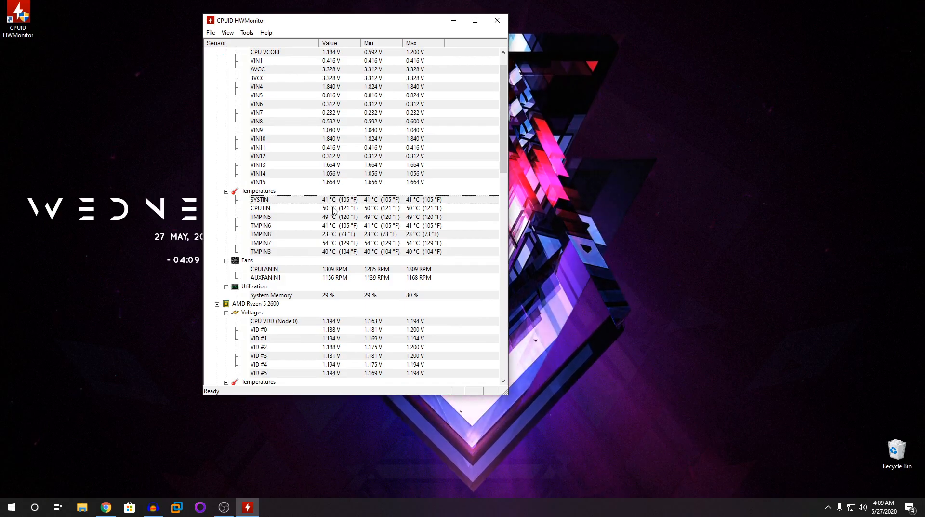
{"action": "scroll", "scroll_direction": "down", "scroll_amount": 3}
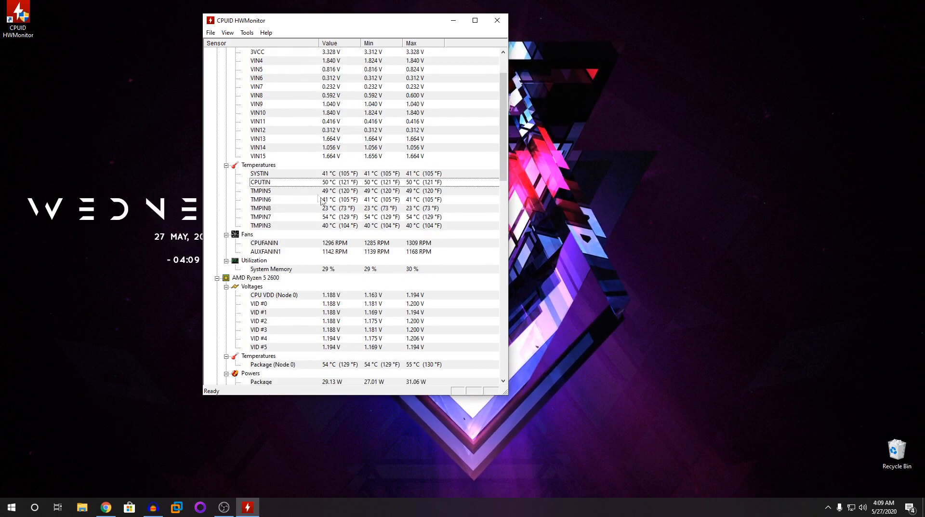
{"action": "scroll", "scroll_direction": "down", "scroll_amount": 3}
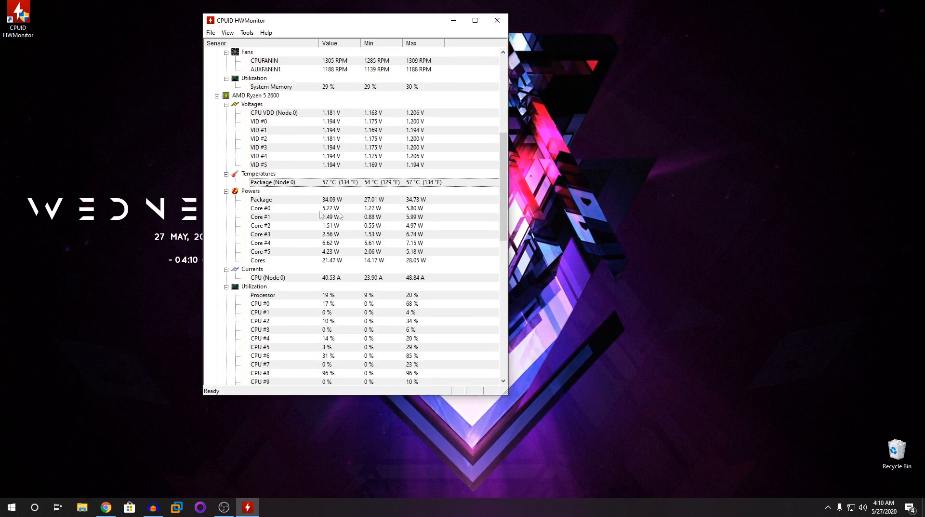
Scroll past the Ryzen 5 2600 and drive readings to the GTX 1060 temperature, fan and utilization.
{"action": "scroll", "scroll_direction": "down", "scroll_amount": 3}
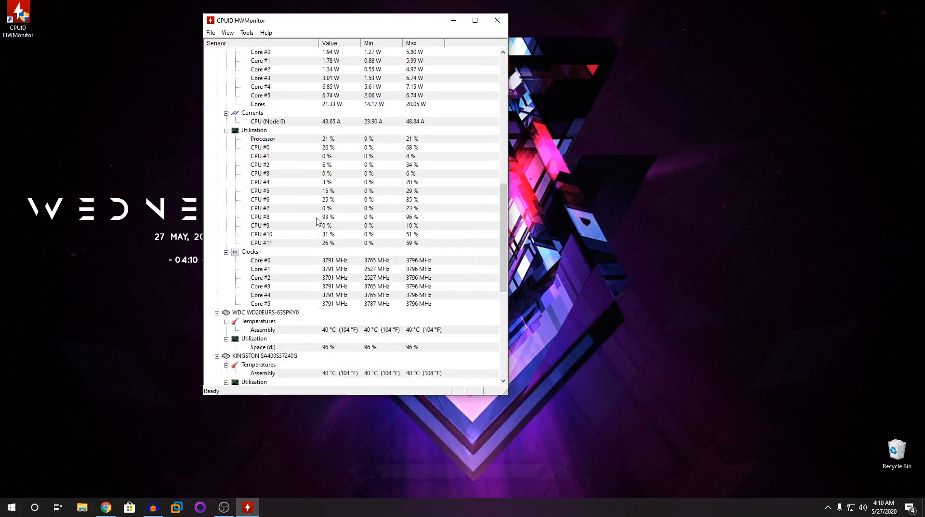
{"action": "scroll", "scroll_direction": "down", "scroll_amount": 3}
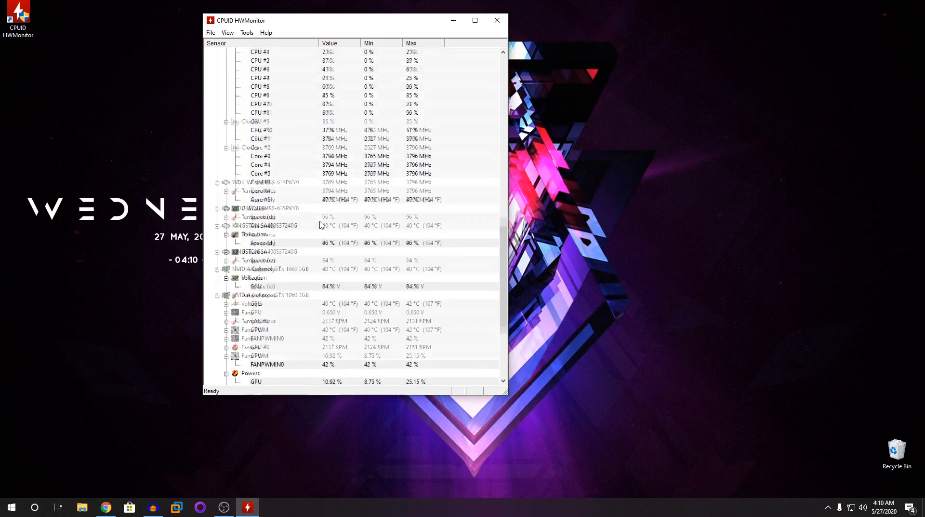
{"action": "scroll", "scroll_direction": "down", "scroll_amount": 3}
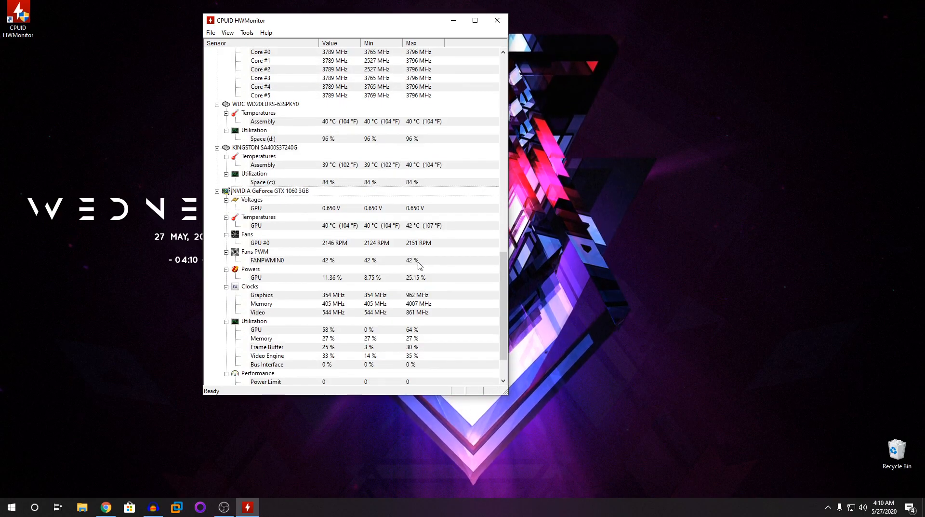
{"action": "scroll", "scroll_direction": "down", "scroll_amount": 3}
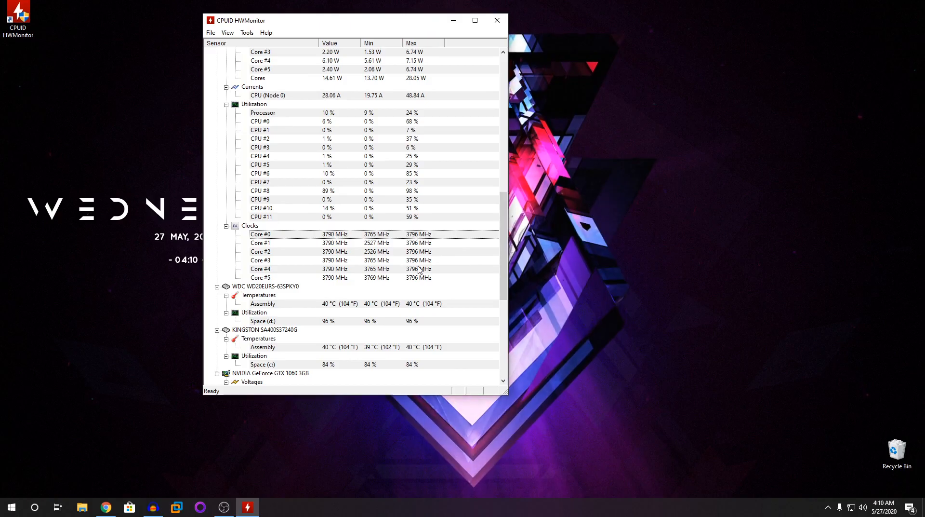
{"action": "scroll", "scroll_direction": "down", "scroll_amount": 3}
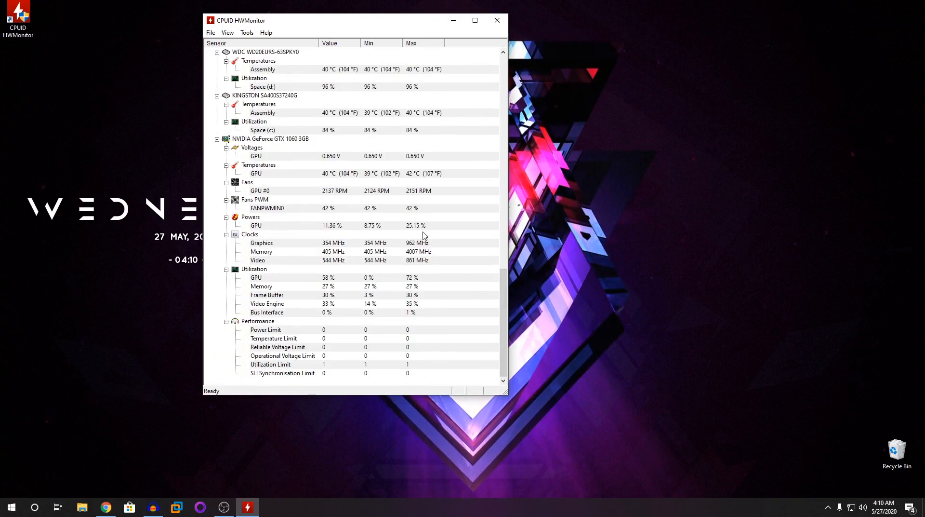